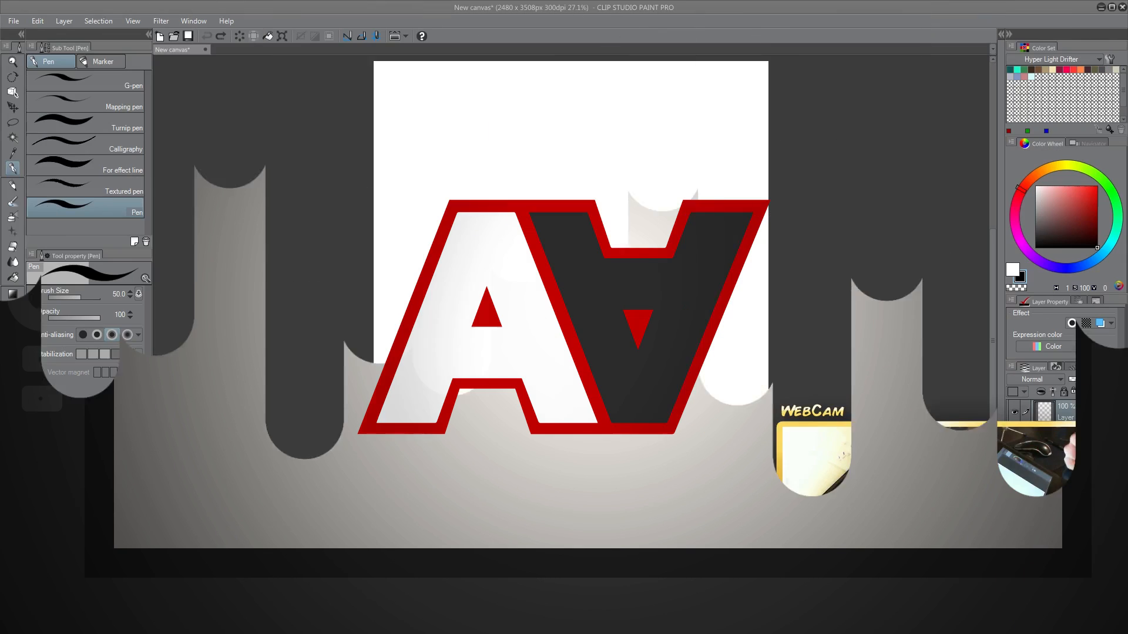
Undo the last handwritten stroke of the name with Ctrl+Z.
key(Ctrl+Z)
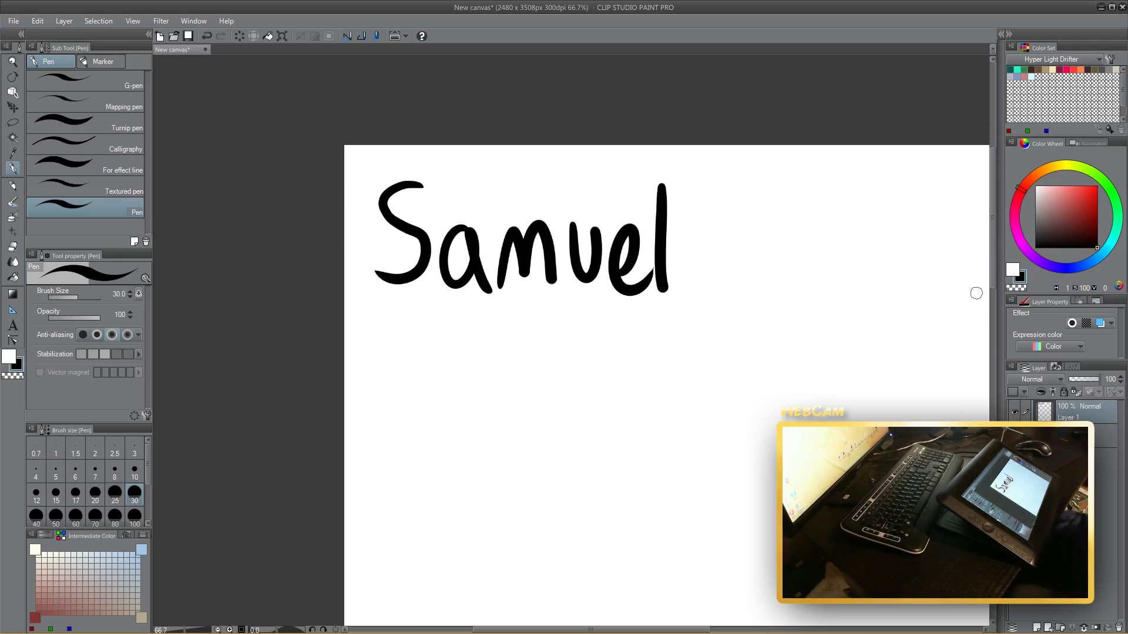
mouse_move(417, 320)
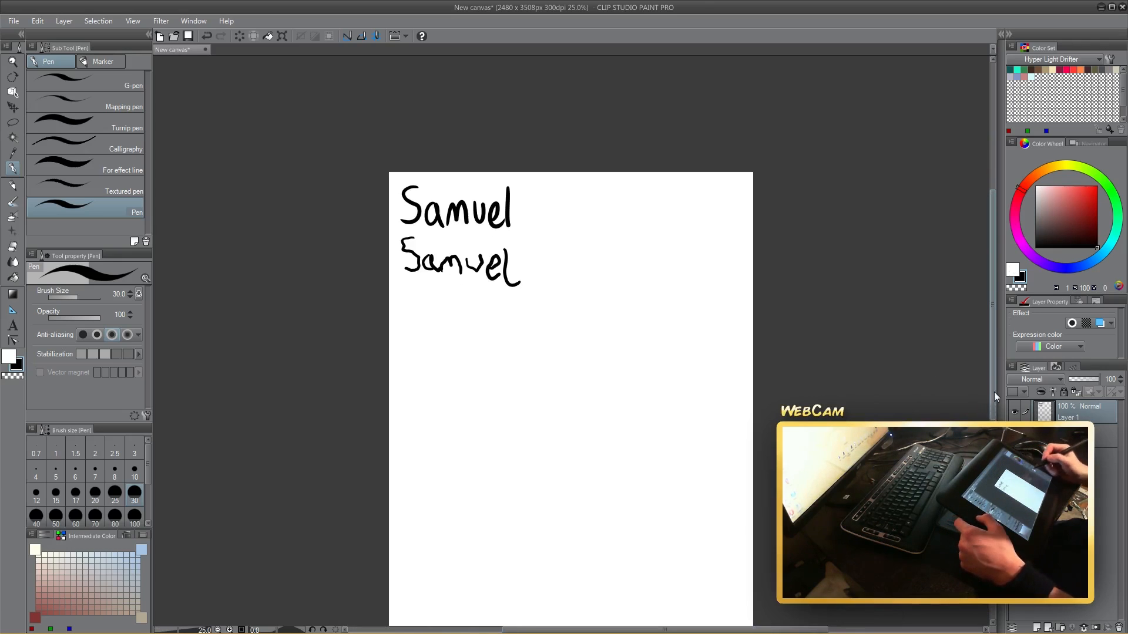
Zoom in on the canvas to work on the Santa sketch.
scroll(up, 3)
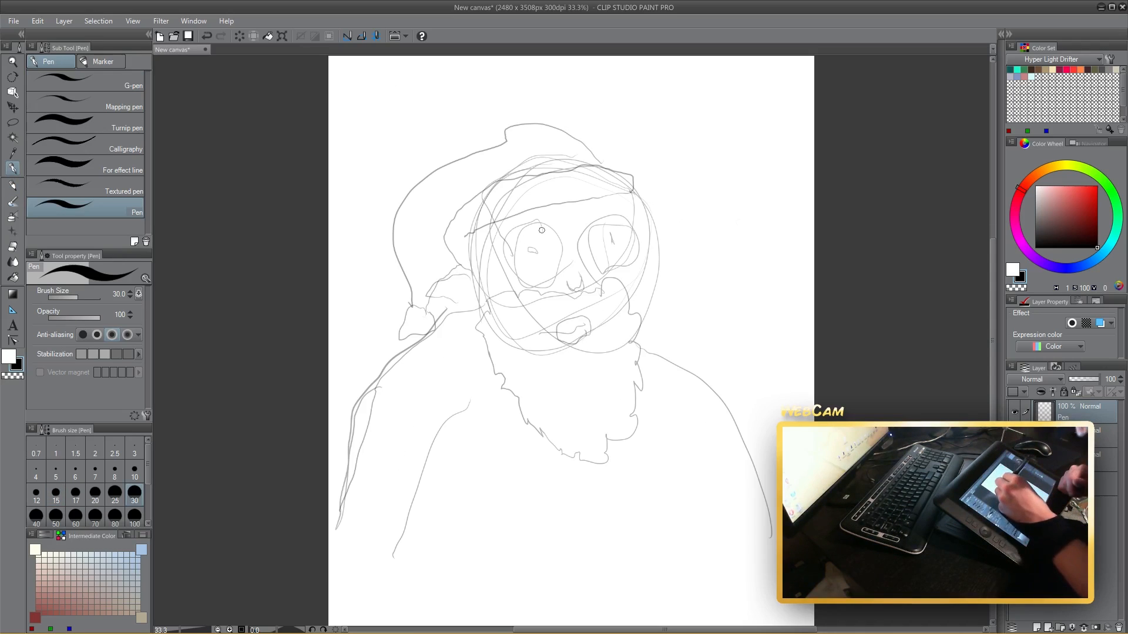
mouse_move(536, 221)
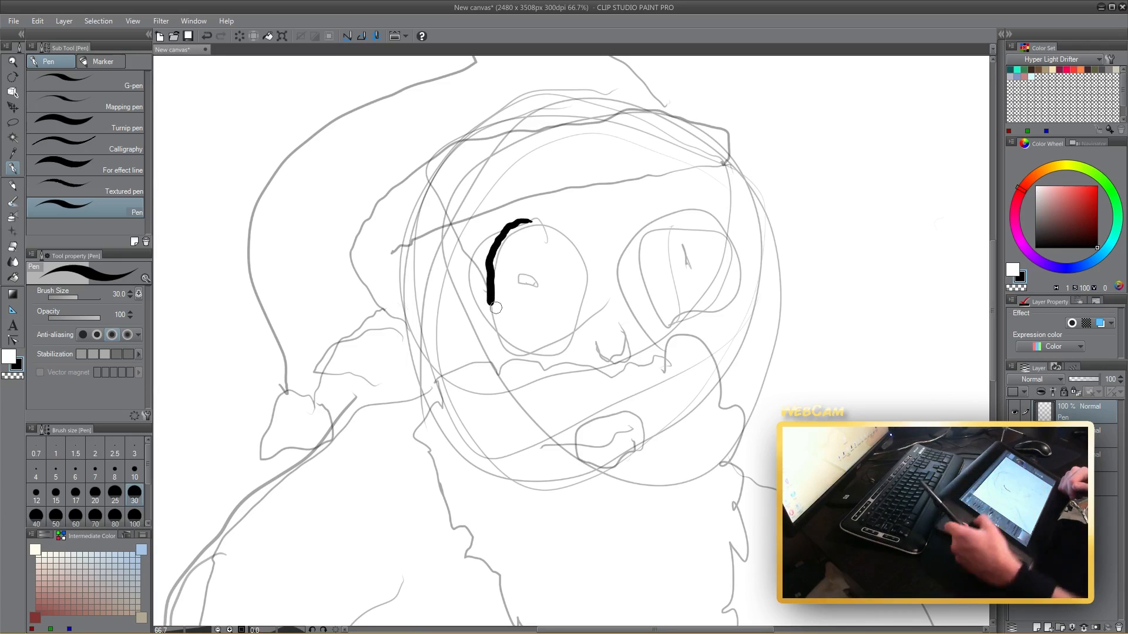
key(ctrl+z)
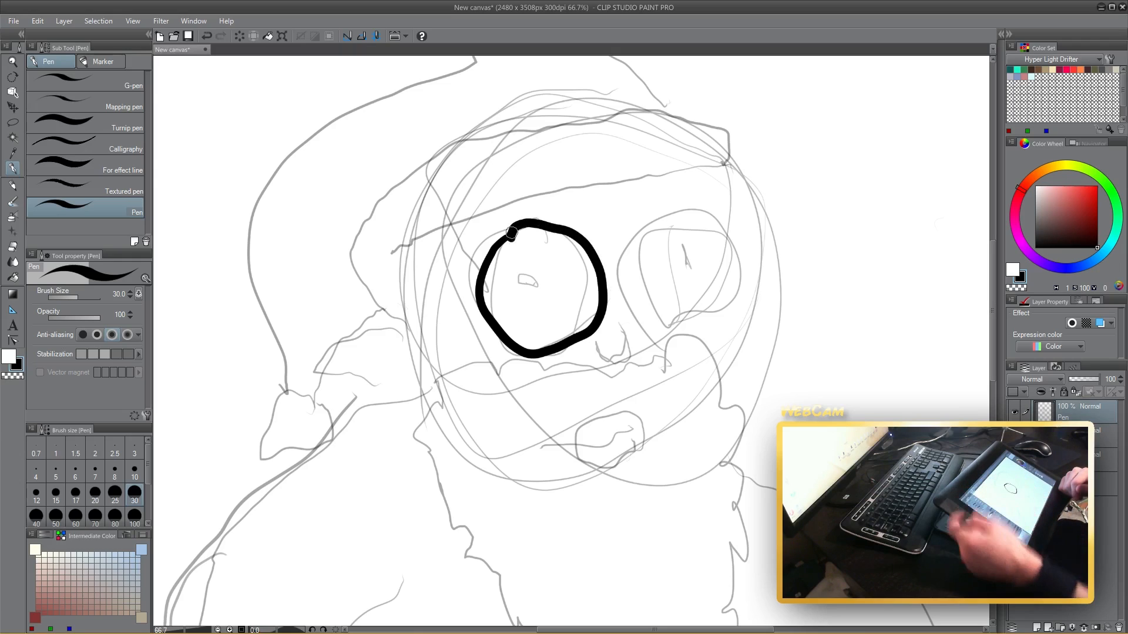
key(ctrl+z)
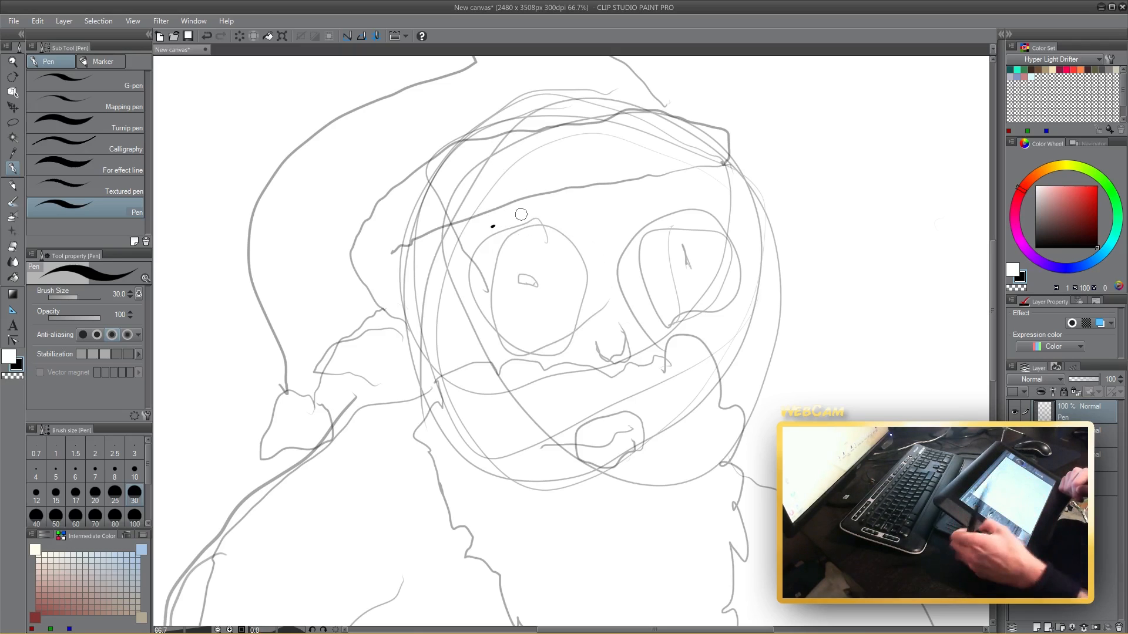
mouse_move(510, 234)
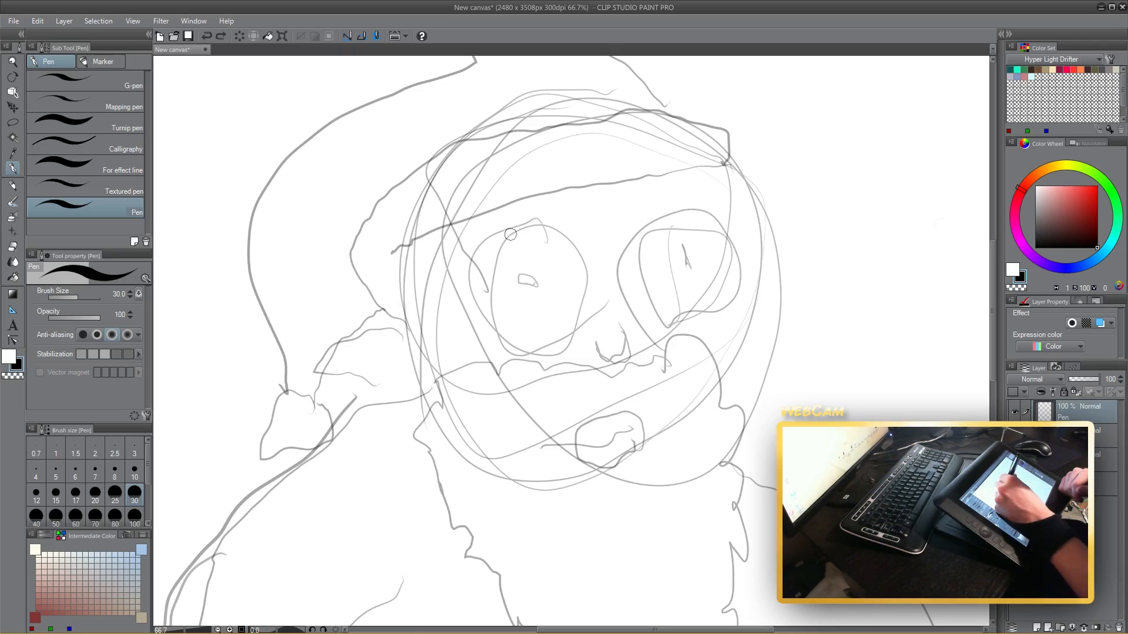
mouse_move(504, 239)
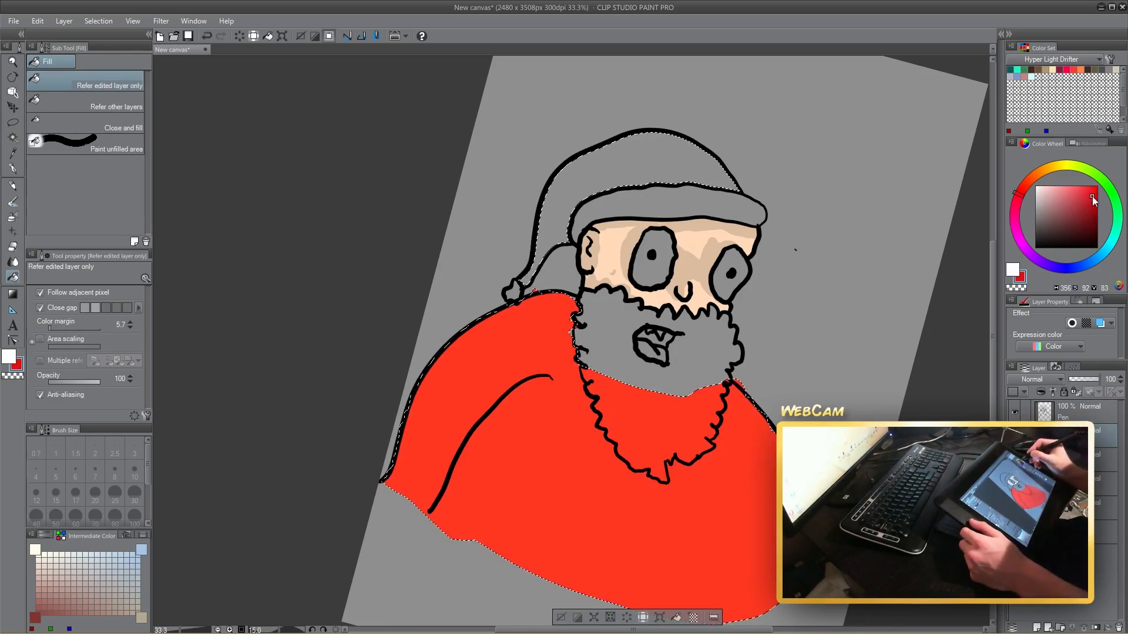
Fill Santa's coat with a deeper red using the Fill tool.
click(648, 403)
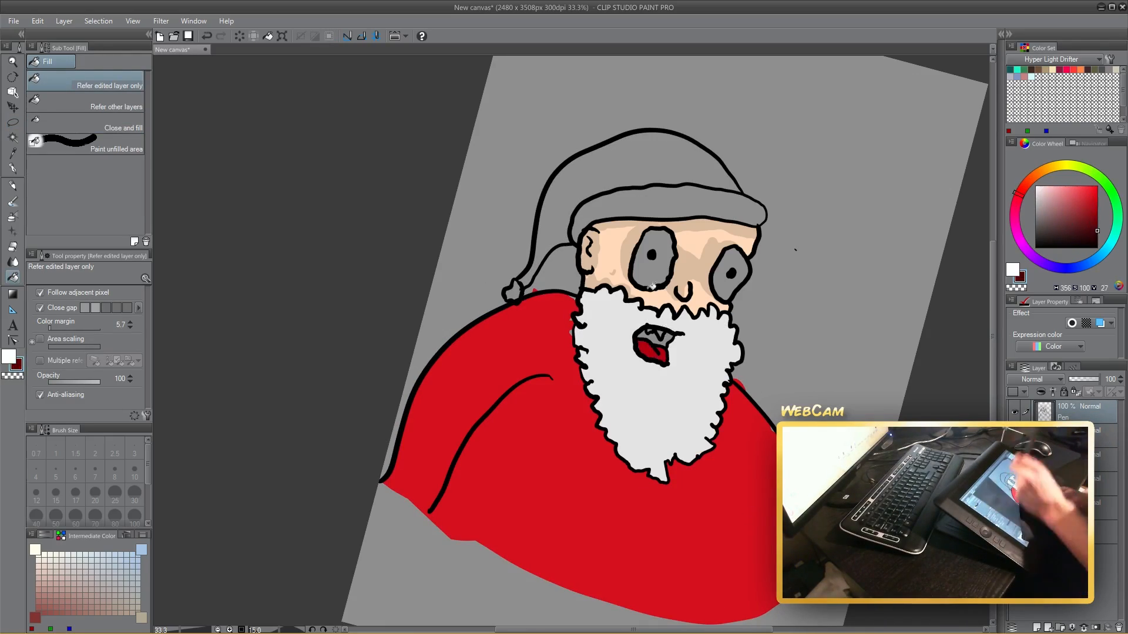